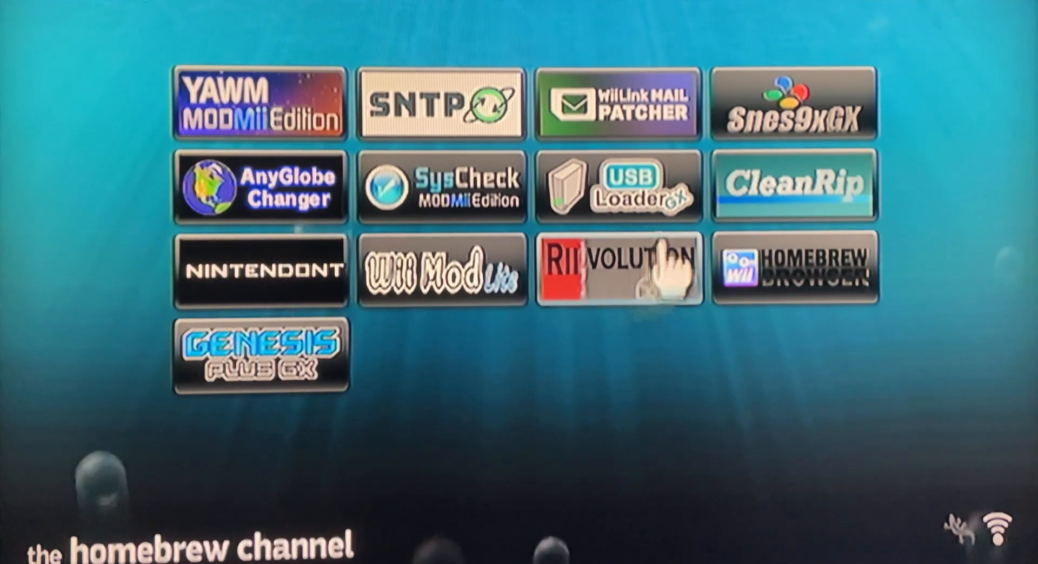
Load USB Loader GX from its Homebrew Channel info dialog so the game grid appears
left_click(617, 185)
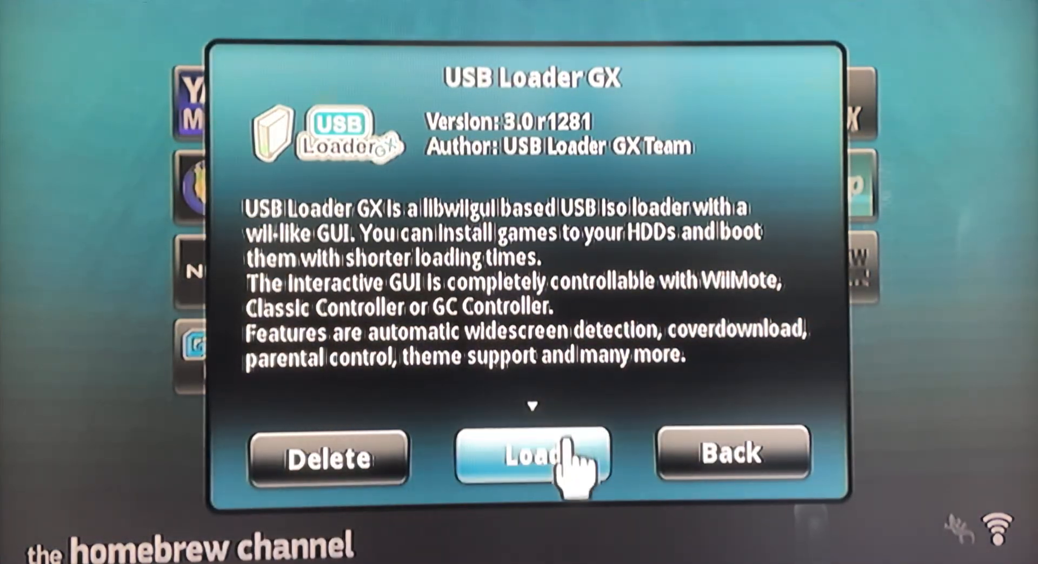
left_click(532, 456)
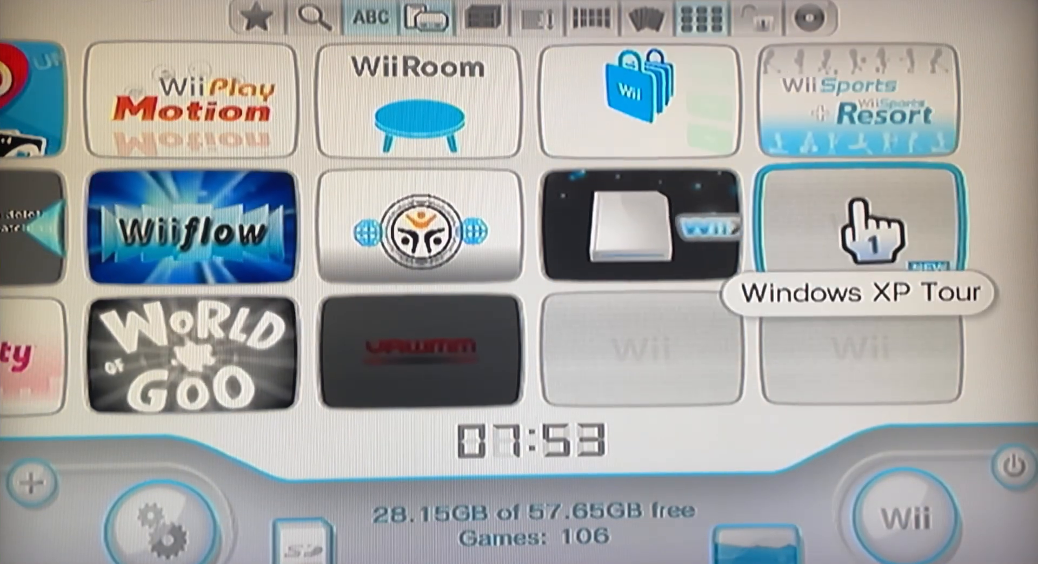
Choose the Windows XP Tour tile and start it, reaching the Best for Business page
left_click(859, 228)
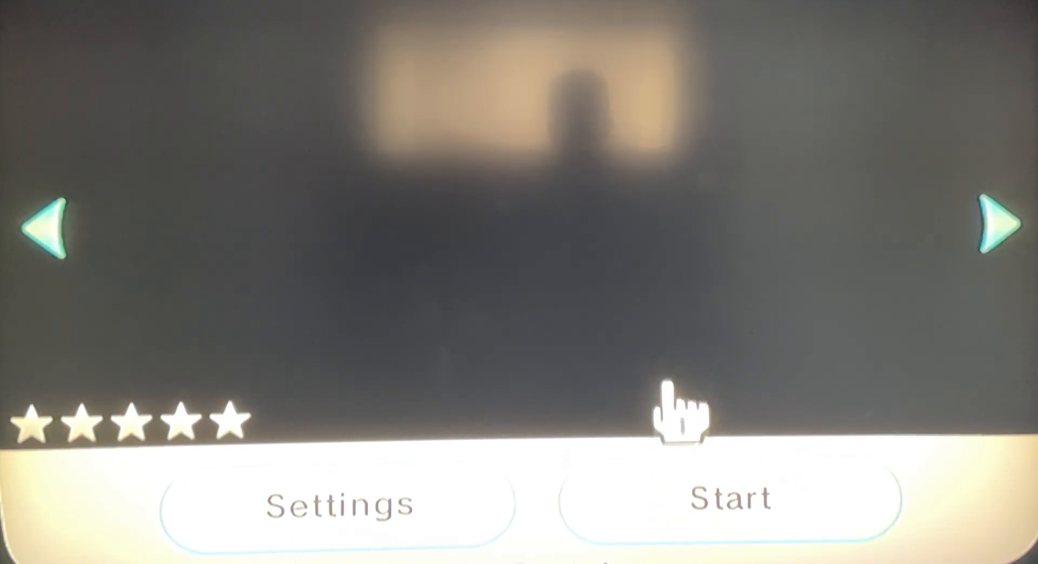
left_click(727, 499)
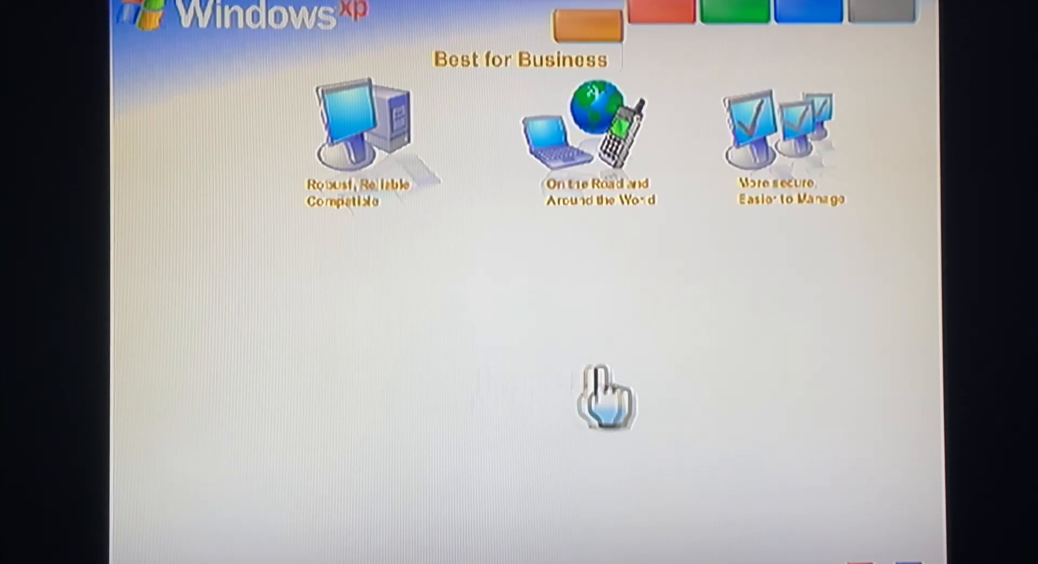
mouse_move(423, 396)
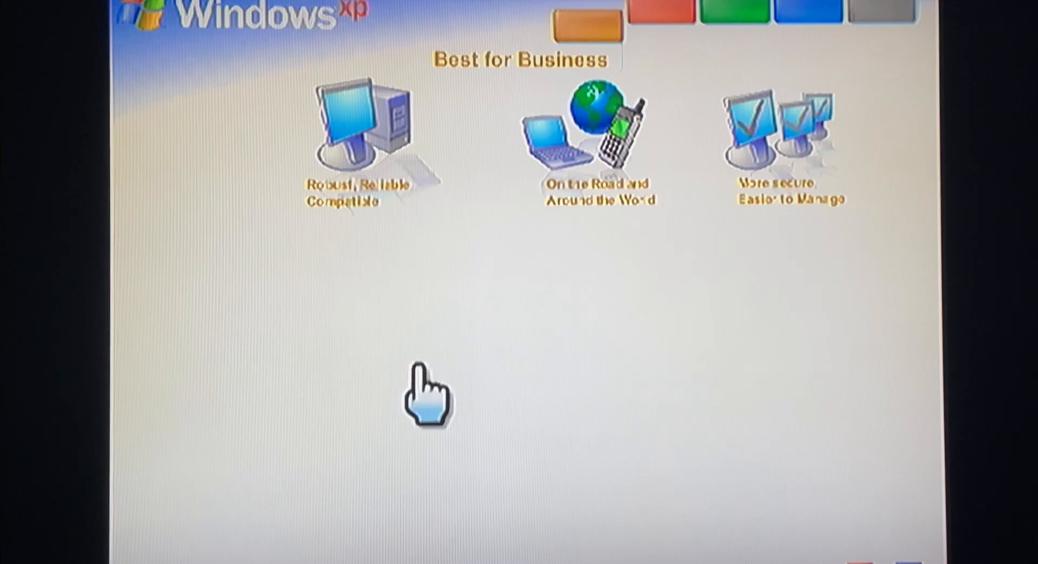
mouse_move(636, 36)
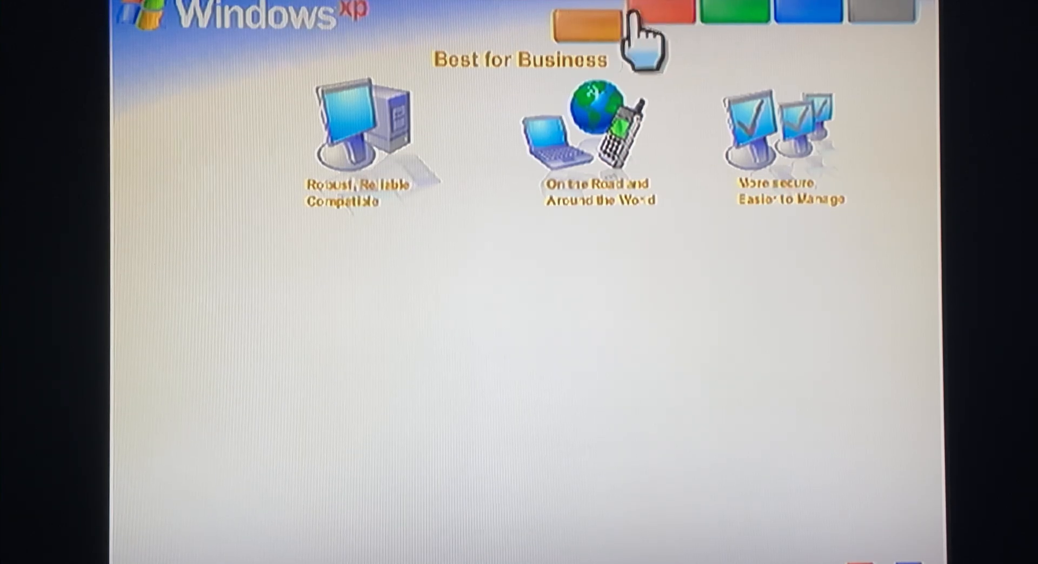
mouse_move(558, 357)
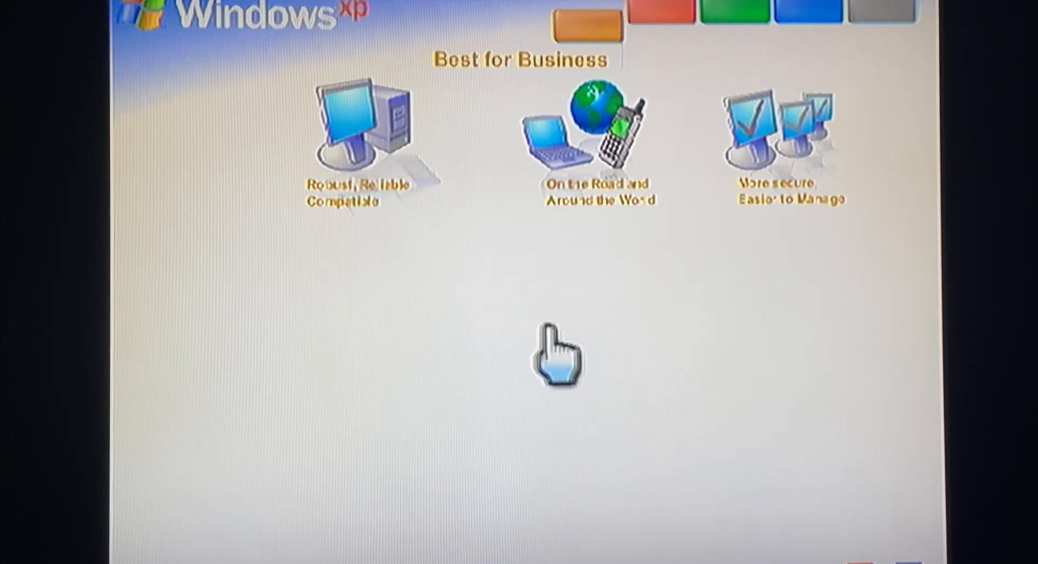
mouse_move(487, 400)
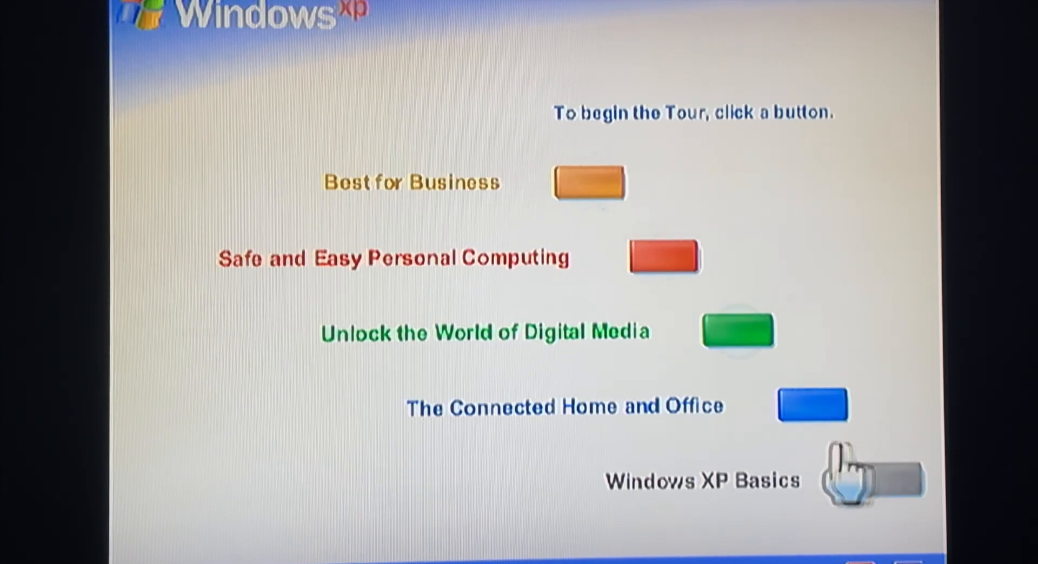
mouse_move(565, 212)
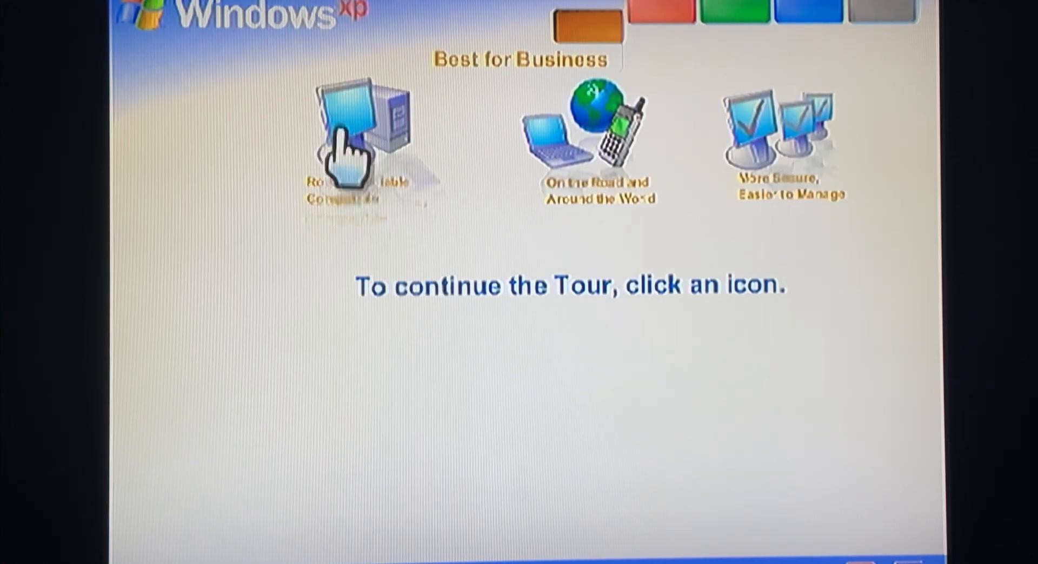
Play the Robust, Reliable, Compatible demo, then the Faster, Smarter, Safer demo
left_click(357, 125)
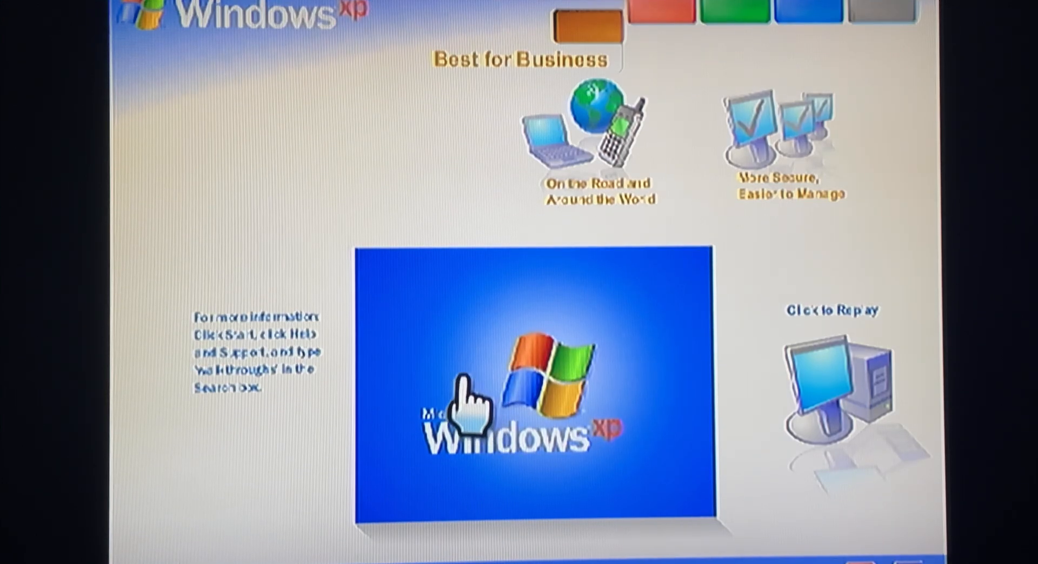
mouse_move(589, 390)
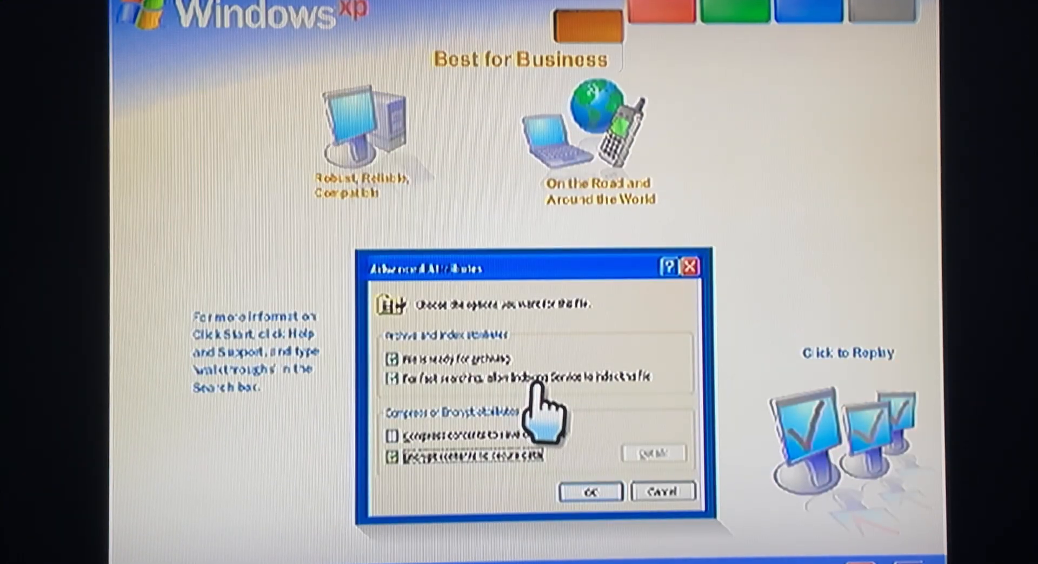
mouse_move(536, 396)
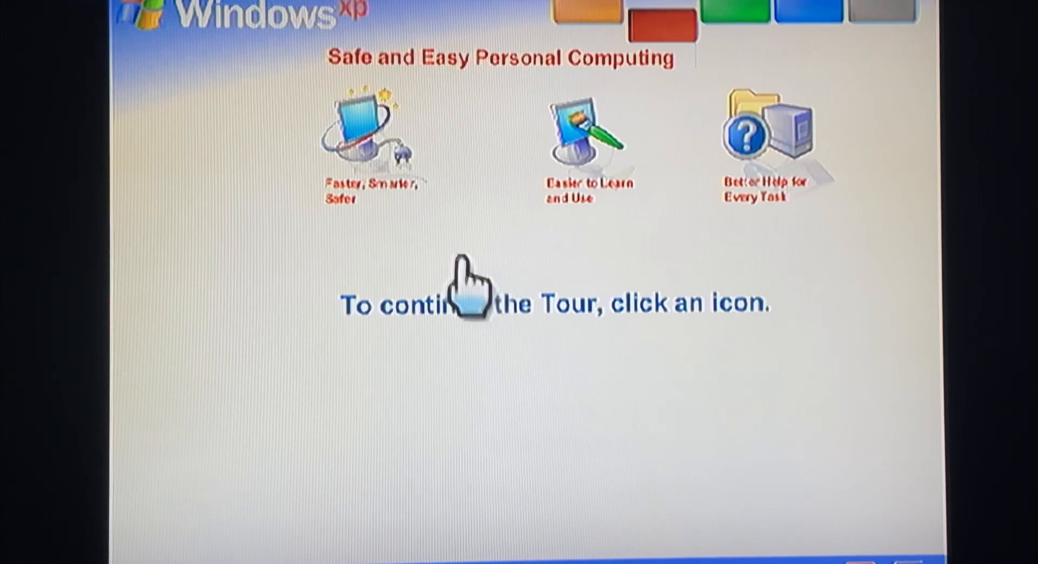
left_click(367, 132)
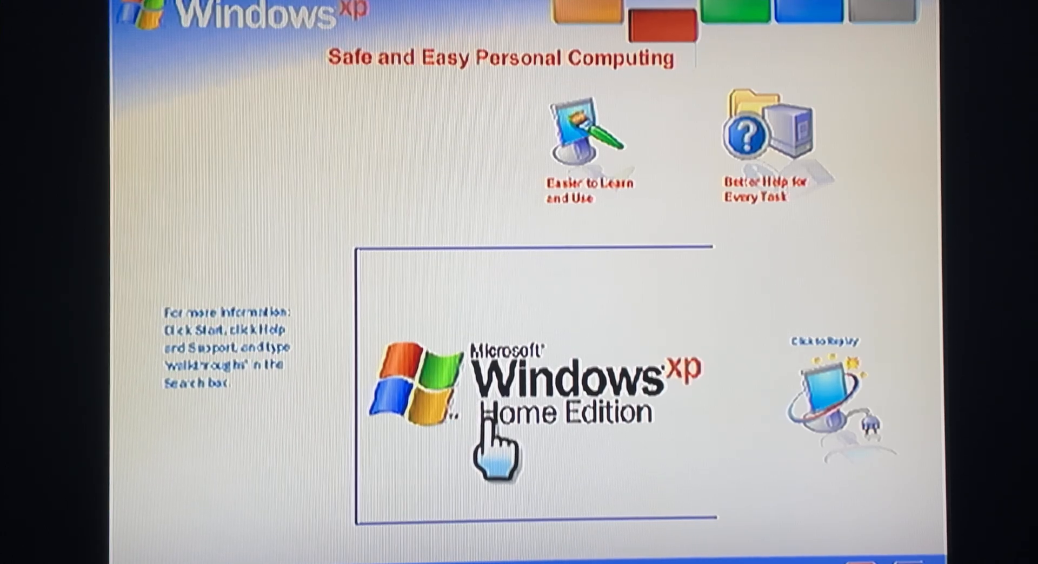
mouse_move(337, 397)
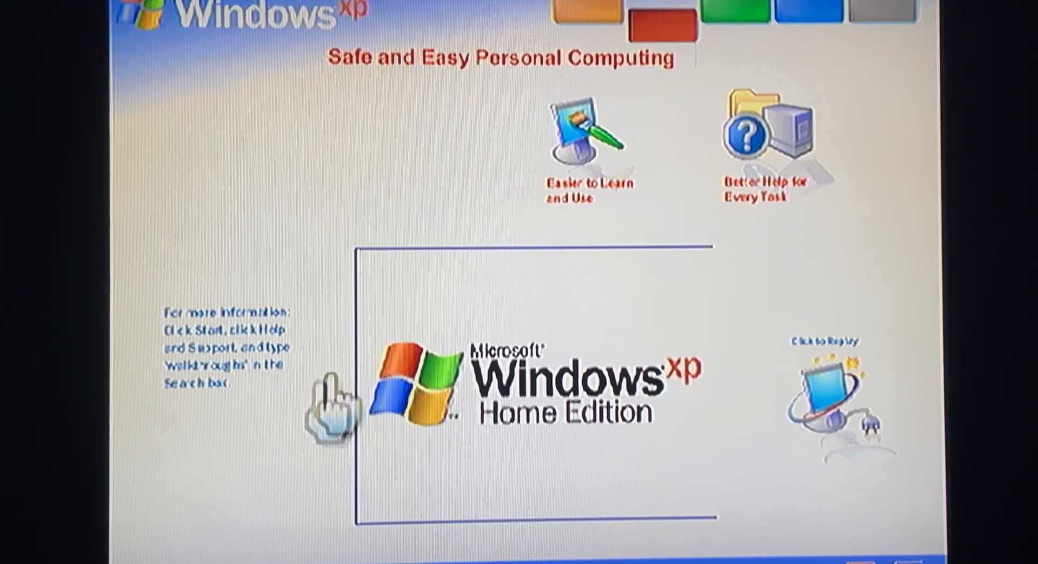
mouse_move(602, 456)
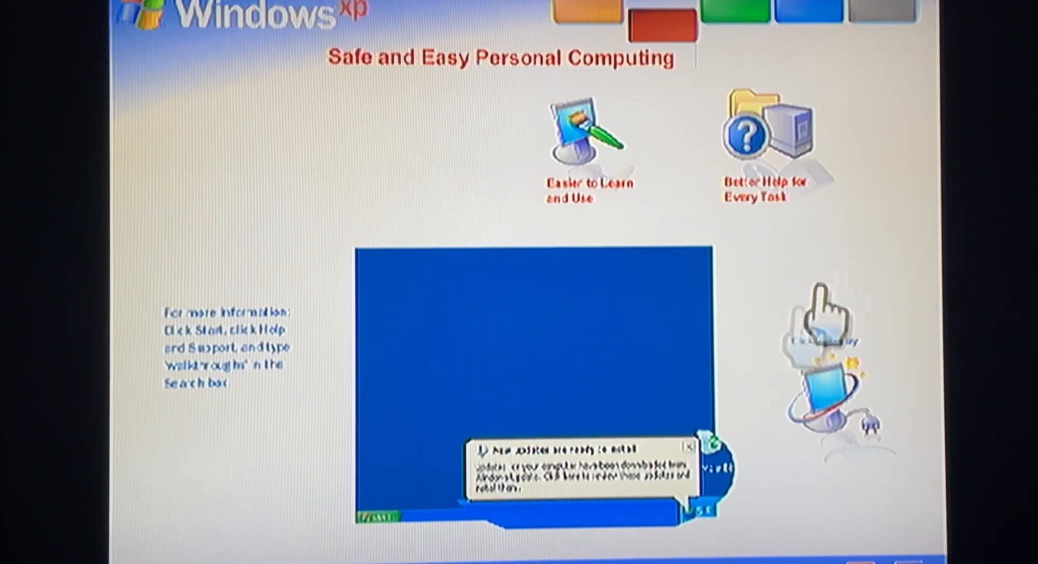
mouse_move(509, 393)
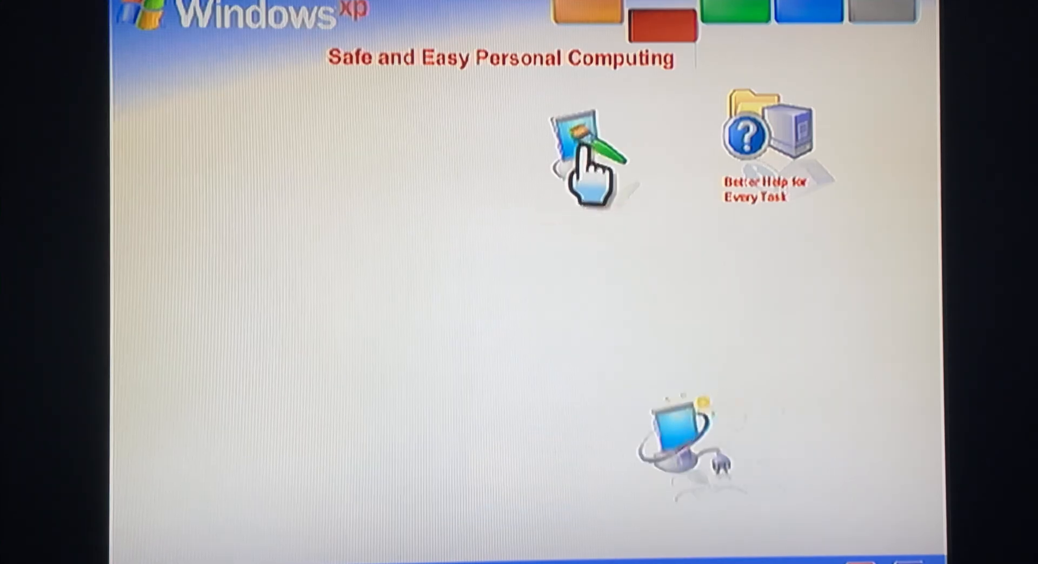
Switch to The Connected Home and Office and play Multiple Users: A Cinch to Switch
left_click(582, 146)
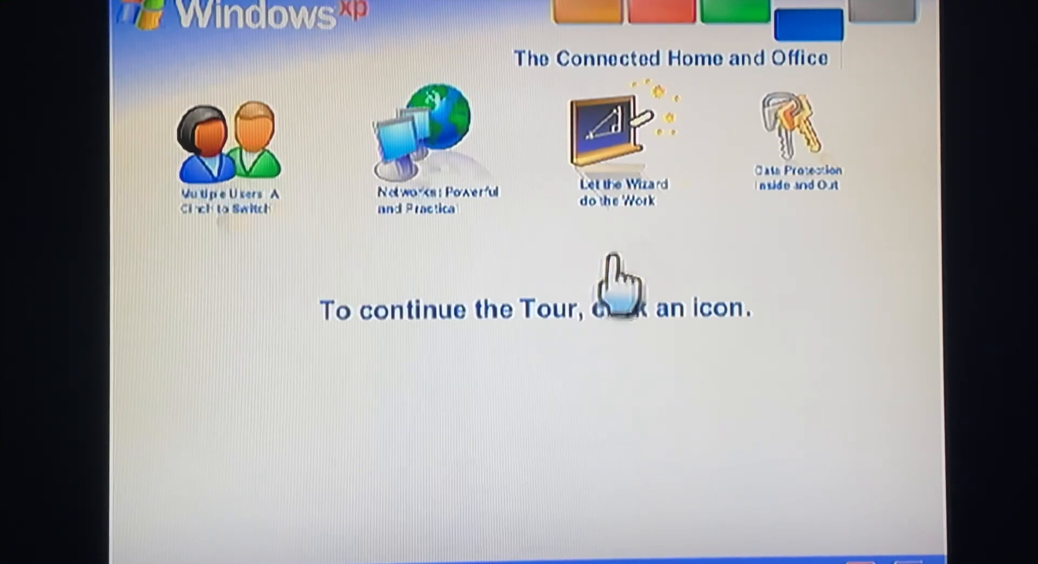
mouse_move(206, 159)
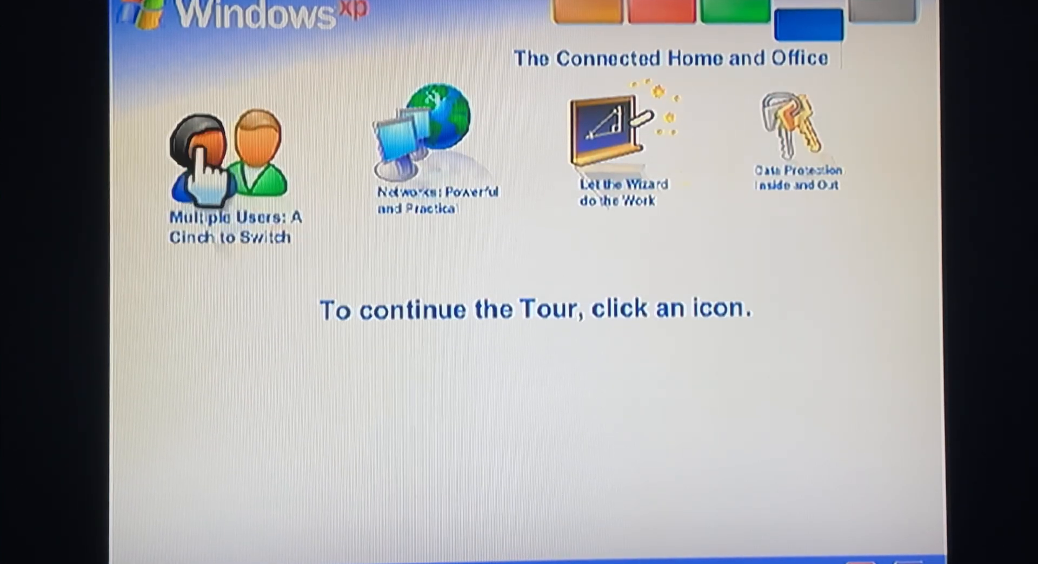
left_click(225, 159)
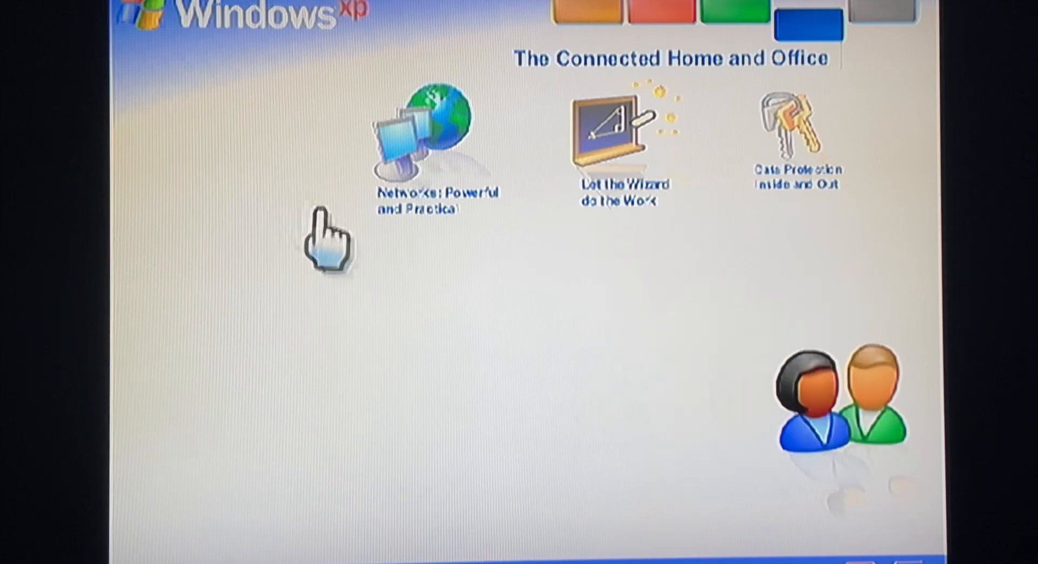
left_click(615, 132)
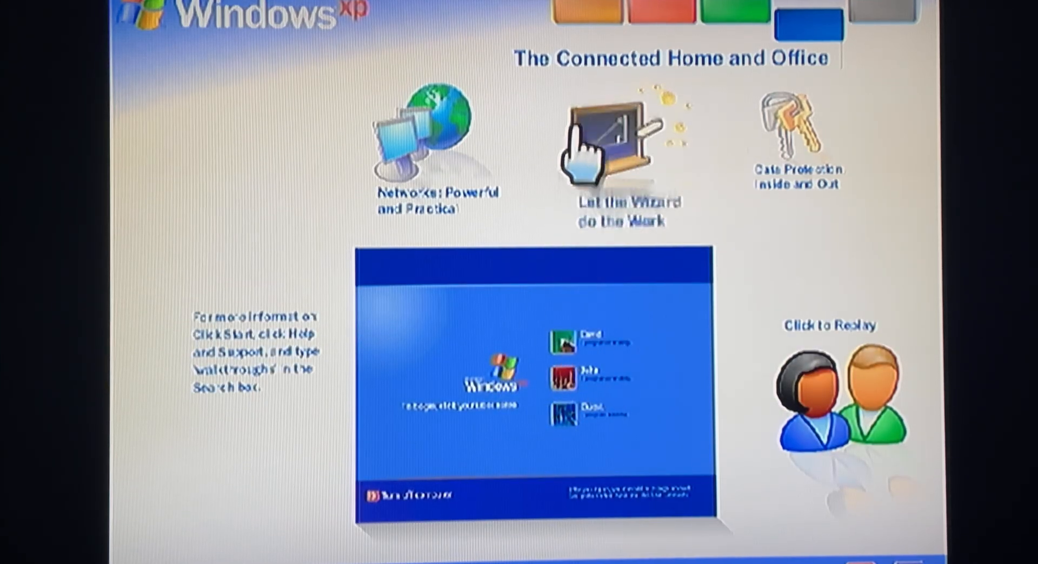